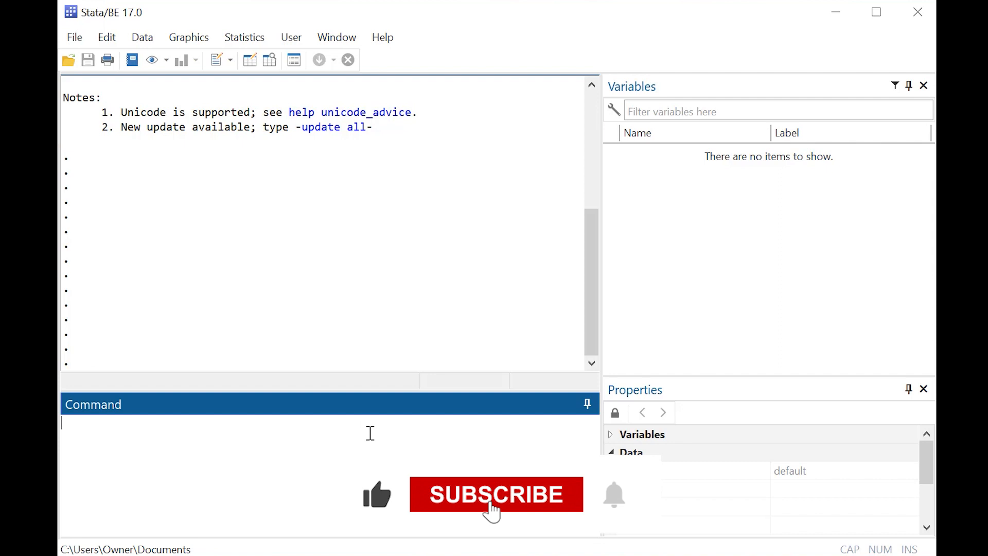
- Focus the Command window to load and describe the fuel dataset
{"action": "left_click", "coordinate": [496, 494]}
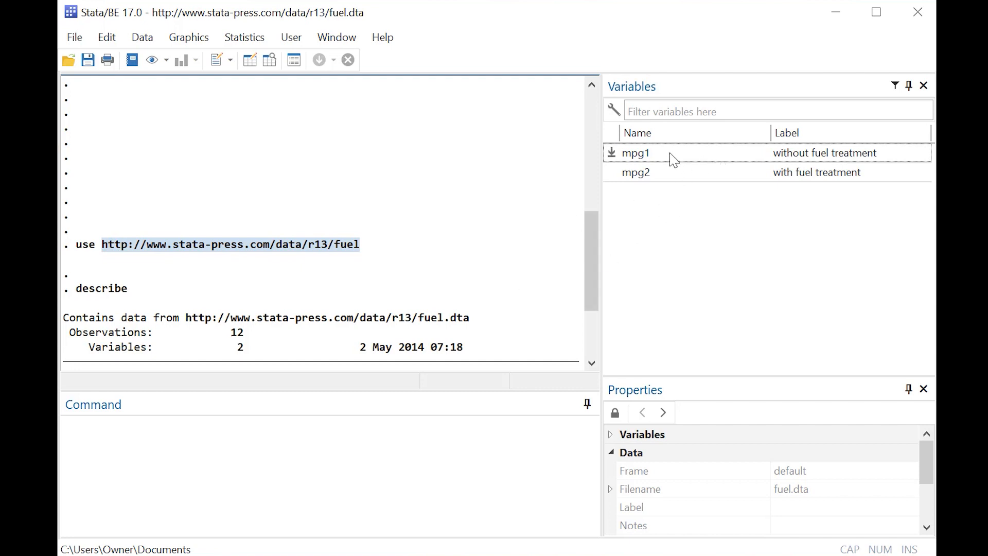
{"action": "mouse_move", "coordinate": [803, 160]}
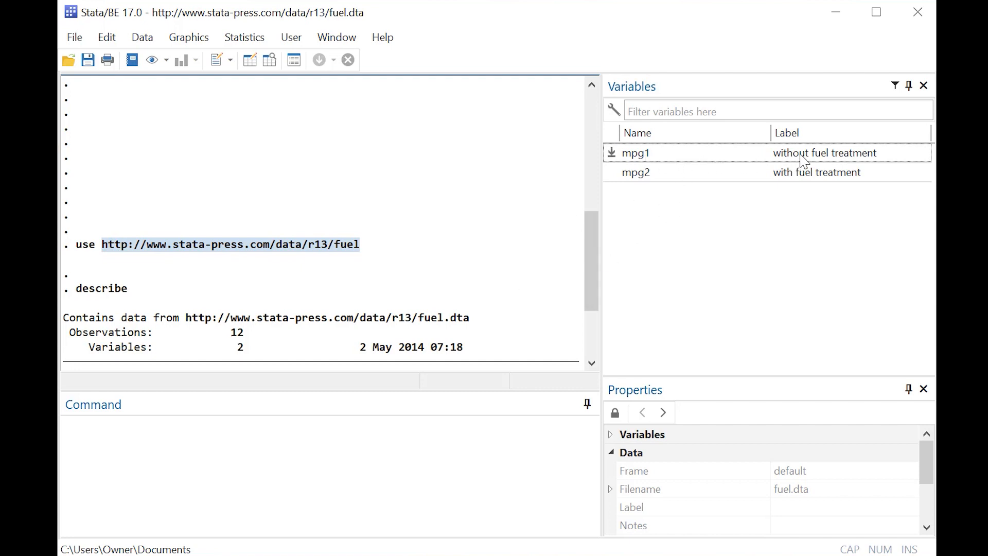
{"action": "mouse_move", "coordinate": [500, 434]}
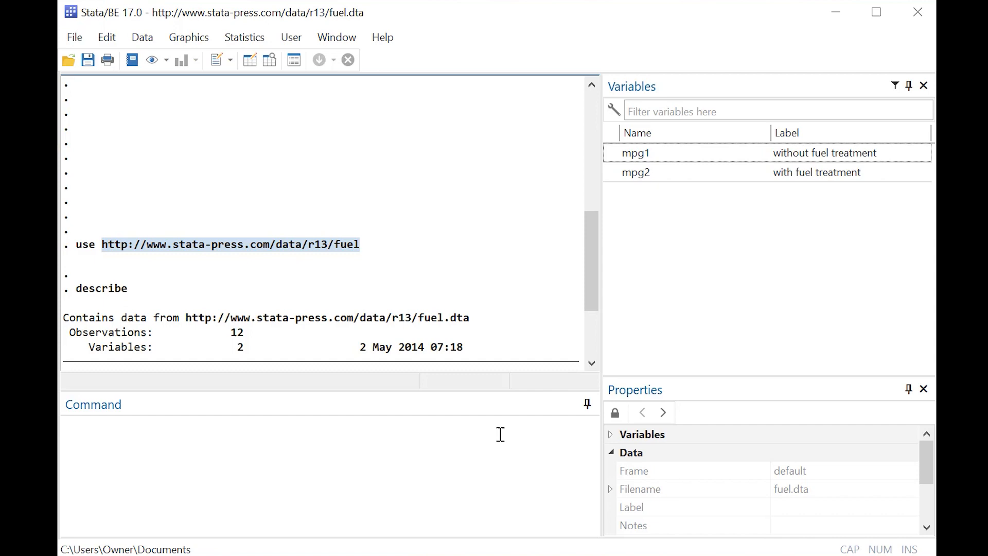
{"action": "type", "text": "edit"}
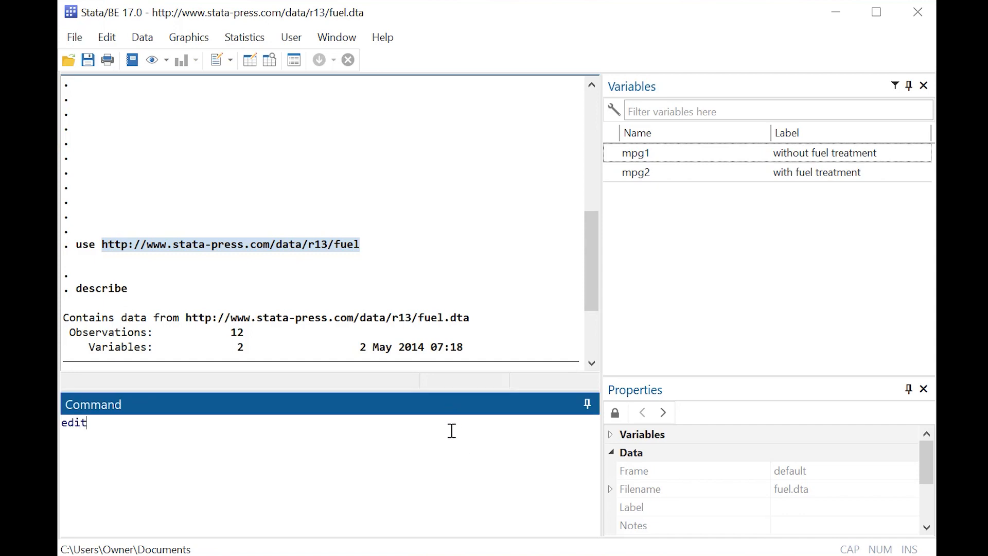
{"action": "key", "text": "enter"}
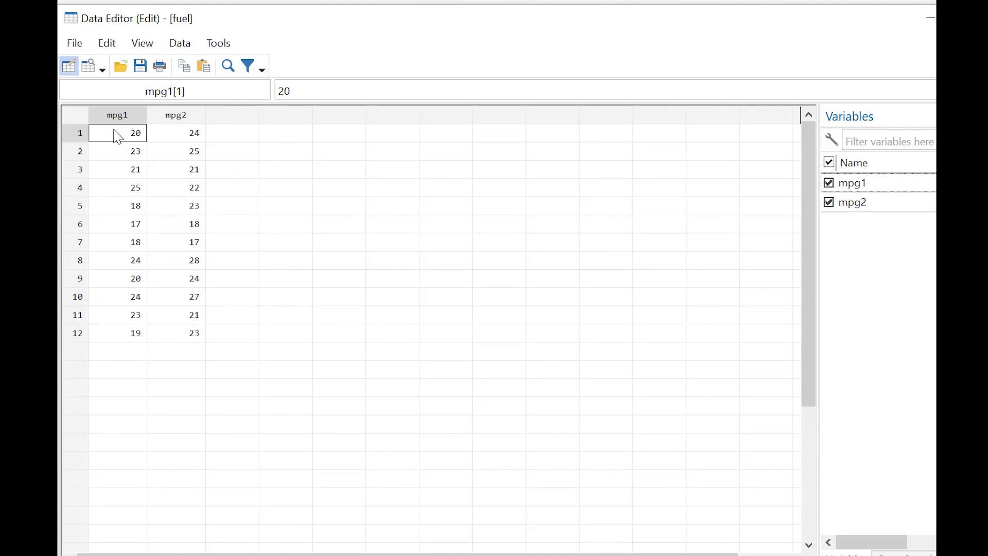
{"action": "mouse_move", "coordinate": [298, 221]}
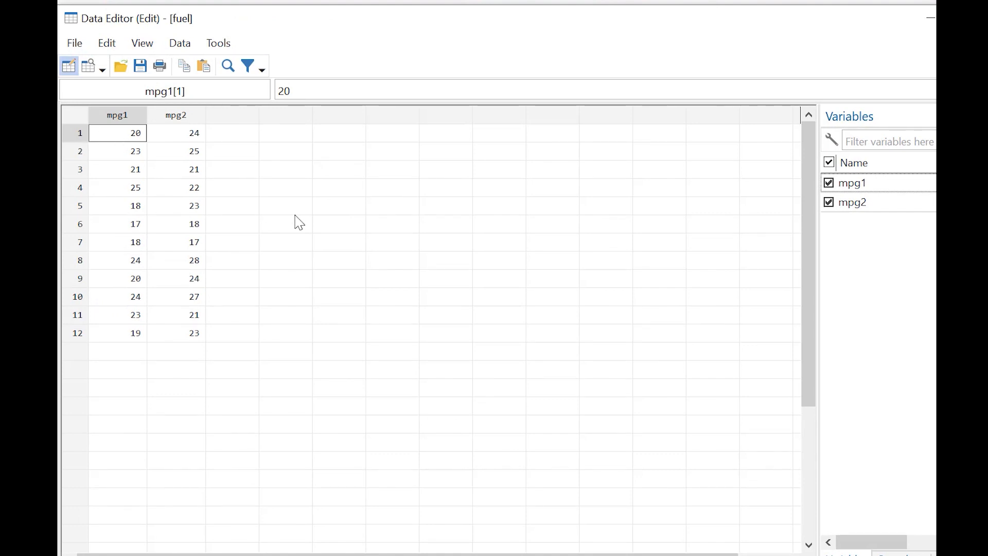
{"action": "left_click", "coordinate": [118, 278]}
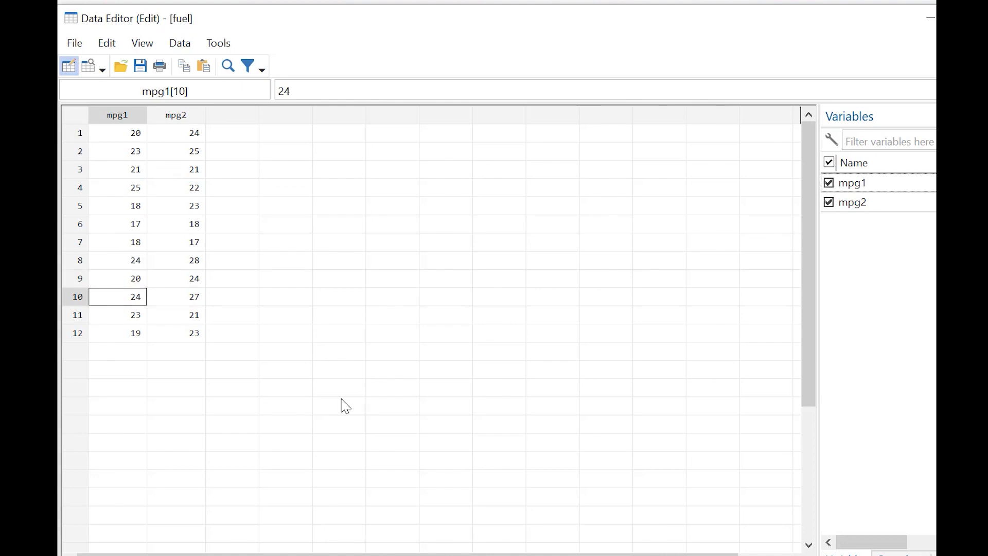
{"action": "left_click", "coordinate": [176, 296]}
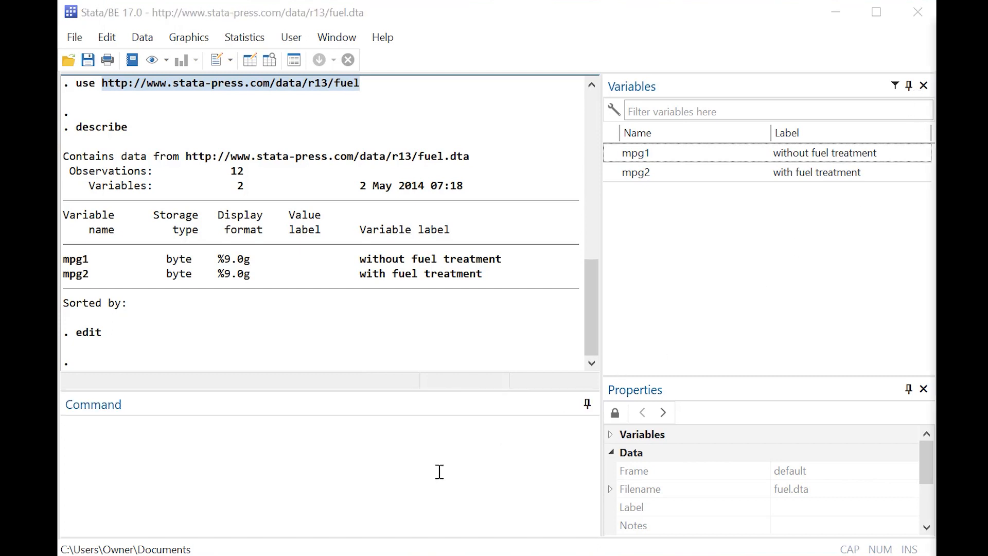
- Run 'ttest mpg2=mpg1' and view the paired results: difference 1.75, t = 2.2444, p = 0.0463
{"action": "type", "text": "ttest mpg2=mpg1"}
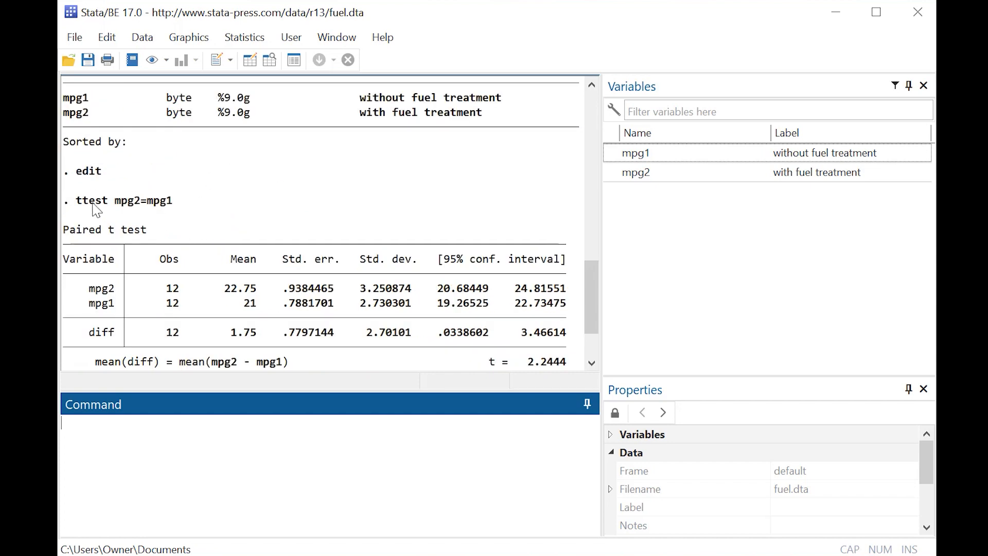
{"action": "mouse_move", "coordinate": [152, 209]}
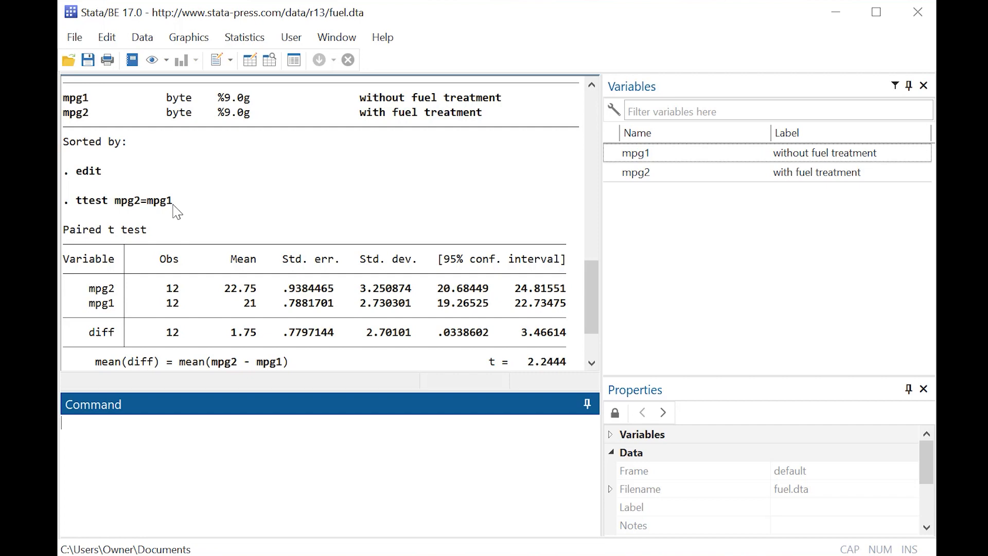
{"action": "scroll", "scroll_direction": "down", "scroll_amount": 3}
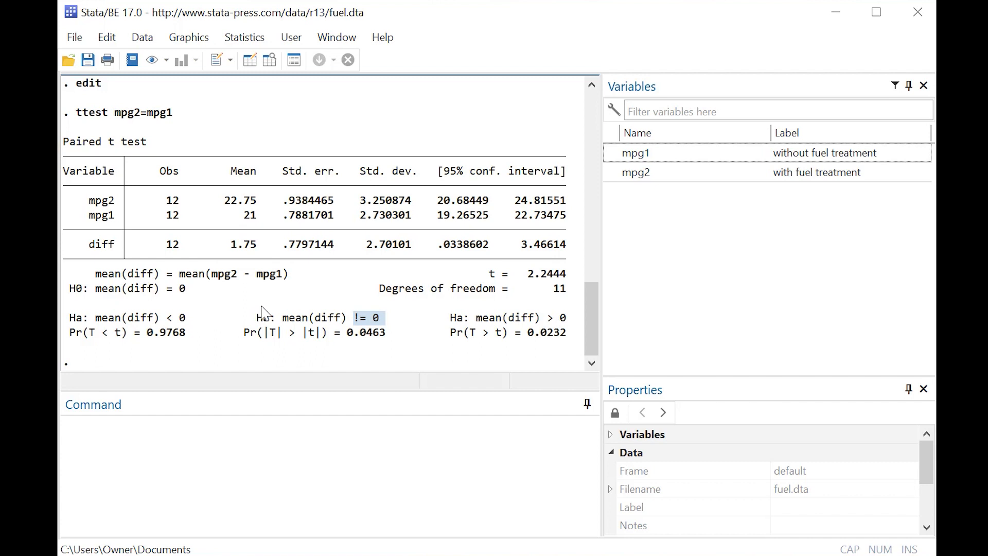
{"action": "mouse_move", "coordinate": [312, 326]}
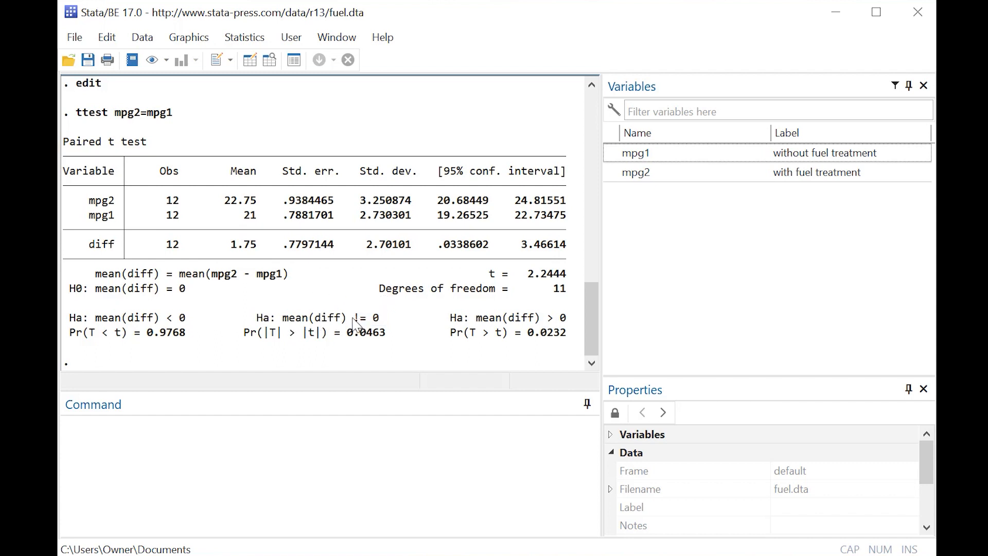
{"action": "double_click", "coordinate": [358, 317]}
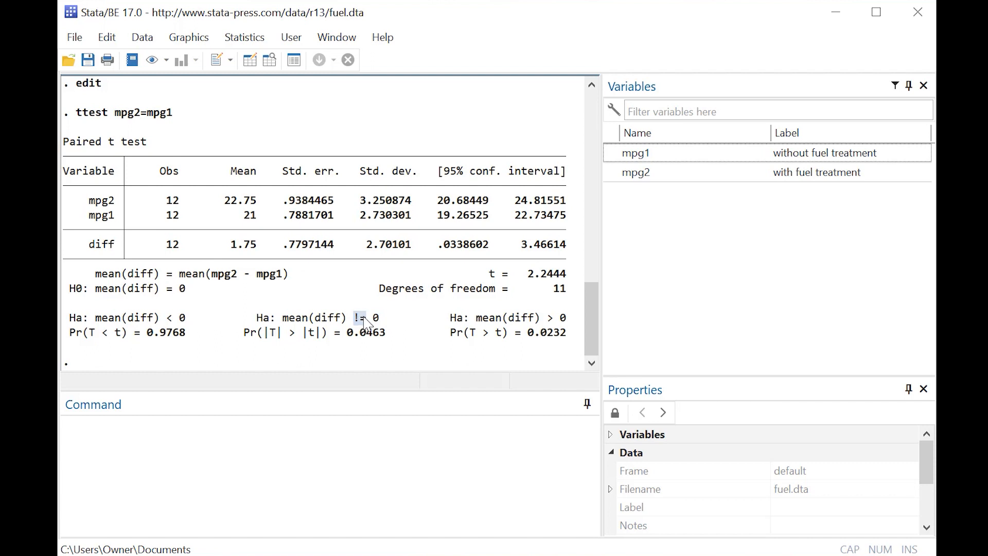
{"action": "mouse_move", "coordinate": [383, 301]}
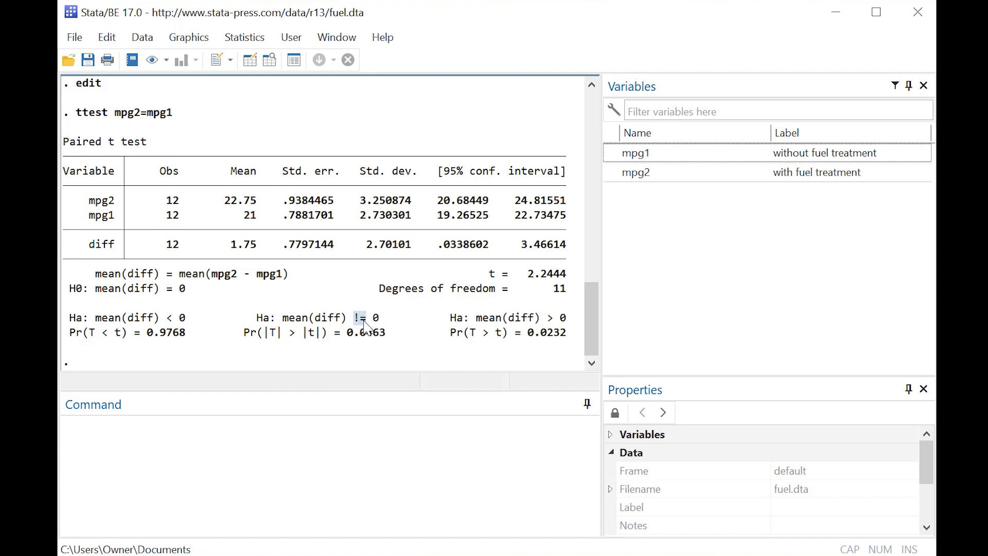
{"action": "mouse_move", "coordinate": [360, 341]}
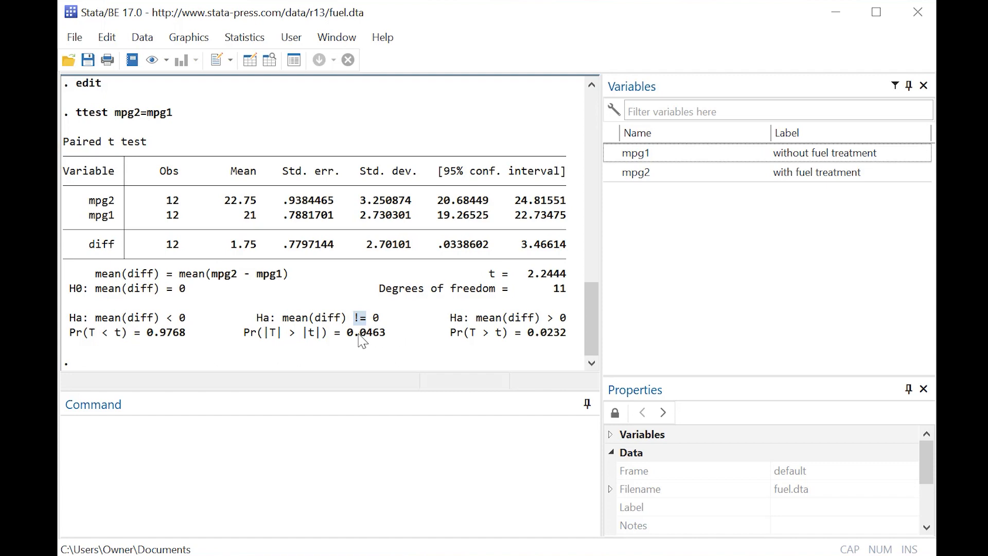
{"action": "double_click", "coordinate": [364, 332]}
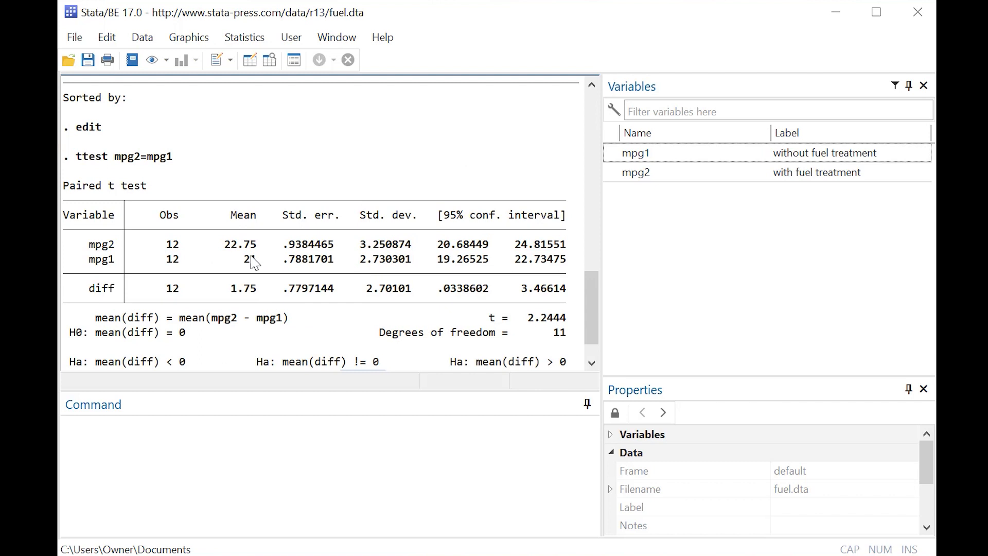
{"action": "mouse_move", "coordinate": [259, 253]}
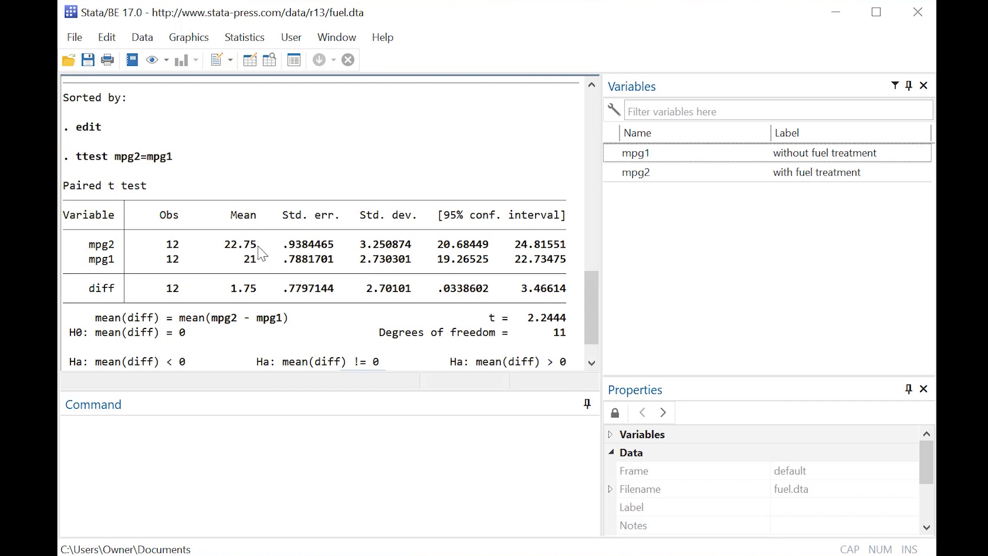
{"action": "mouse_move", "coordinate": [226, 251]}
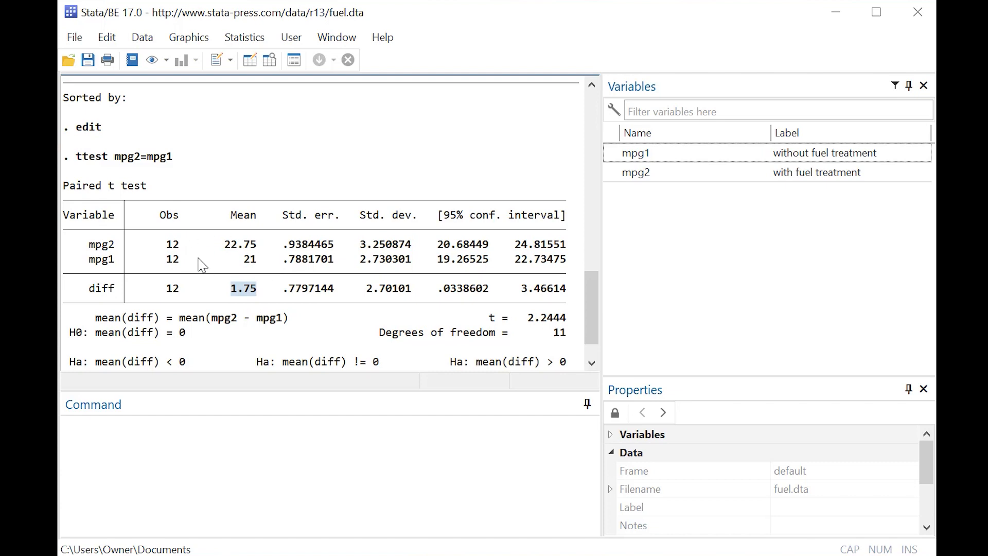
{"action": "mouse_move", "coordinate": [218, 265]}
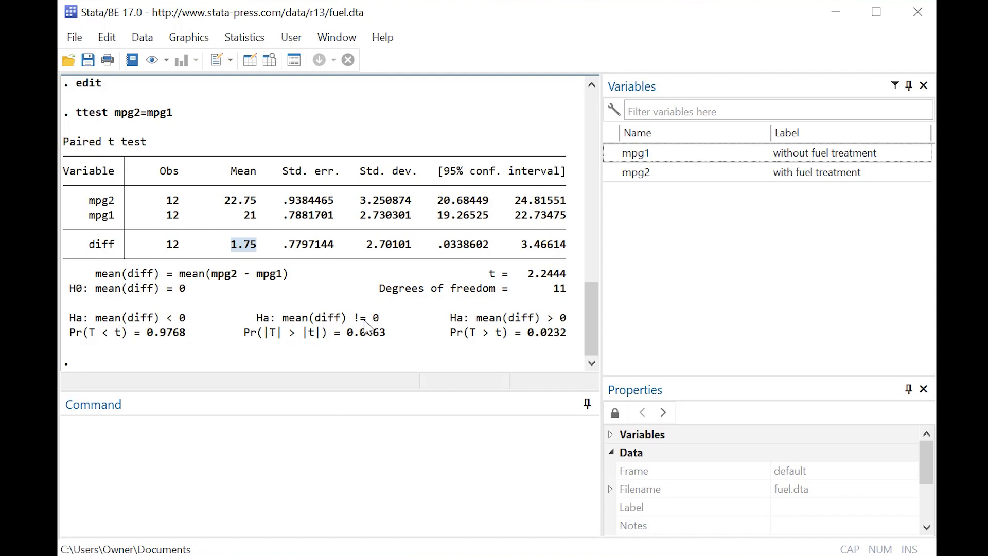
{"action": "mouse_move", "coordinate": [395, 336]}
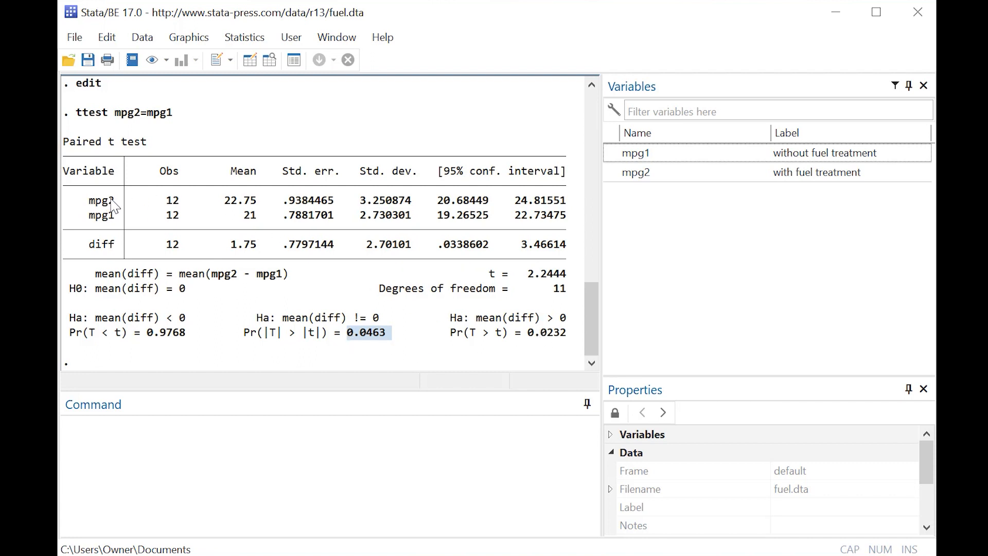
{"action": "mouse_move", "coordinate": [241, 209]}
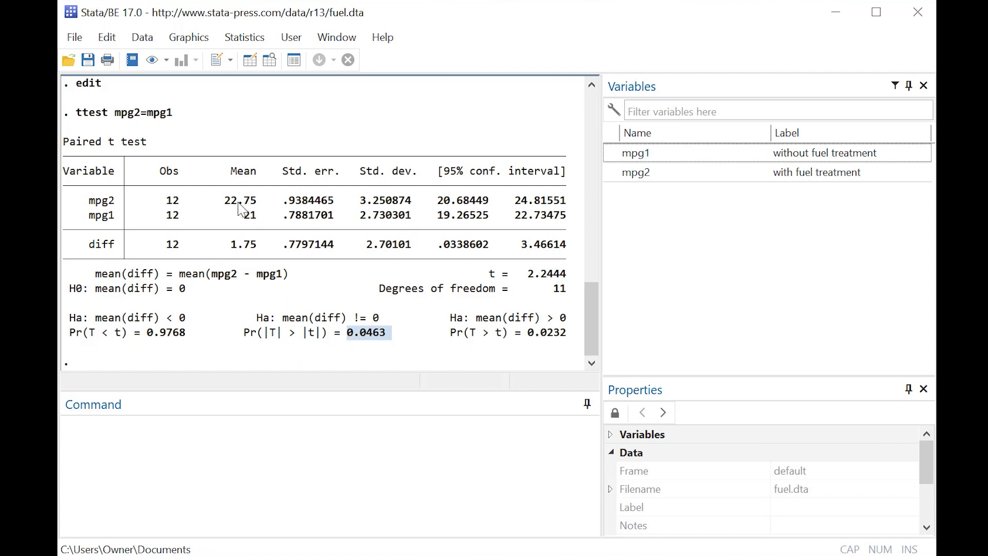
{"action": "mouse_move", "coordinate": [501, 348]}
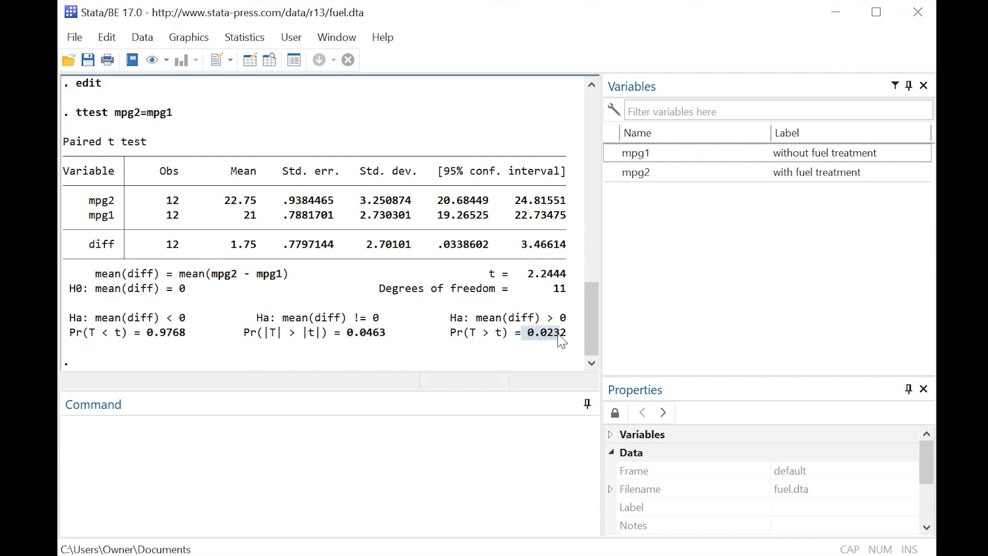
{"action": "mouse_move", "coordinate": [202, 241]}
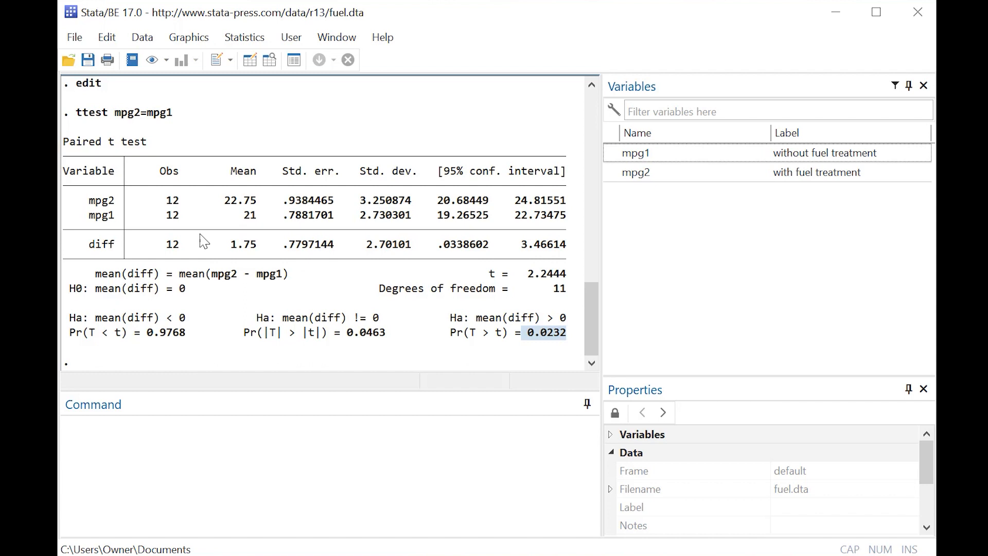
{"action": "mouse_move", "coordinate": [235, 209]}
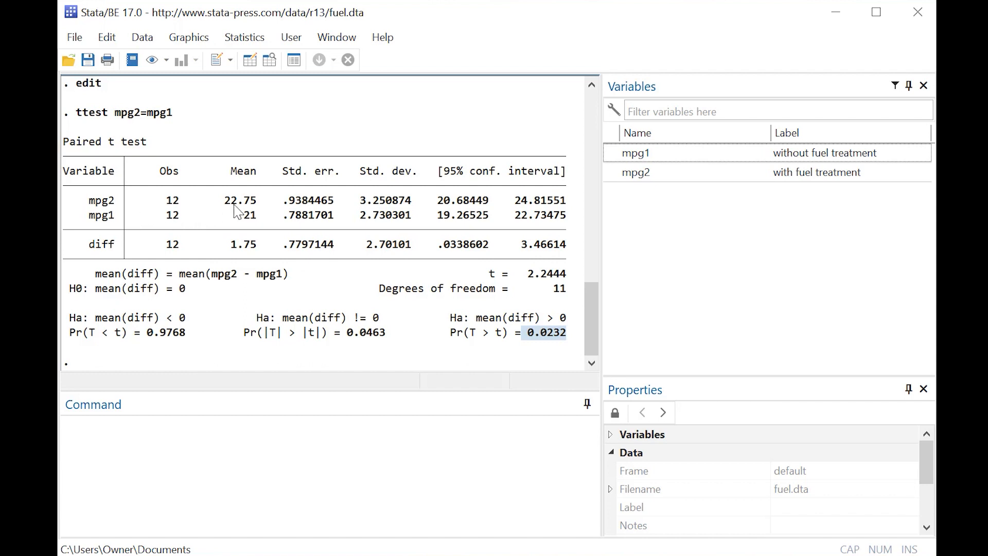
{"action": "mouse_move", "coordinate": [192, 338]}
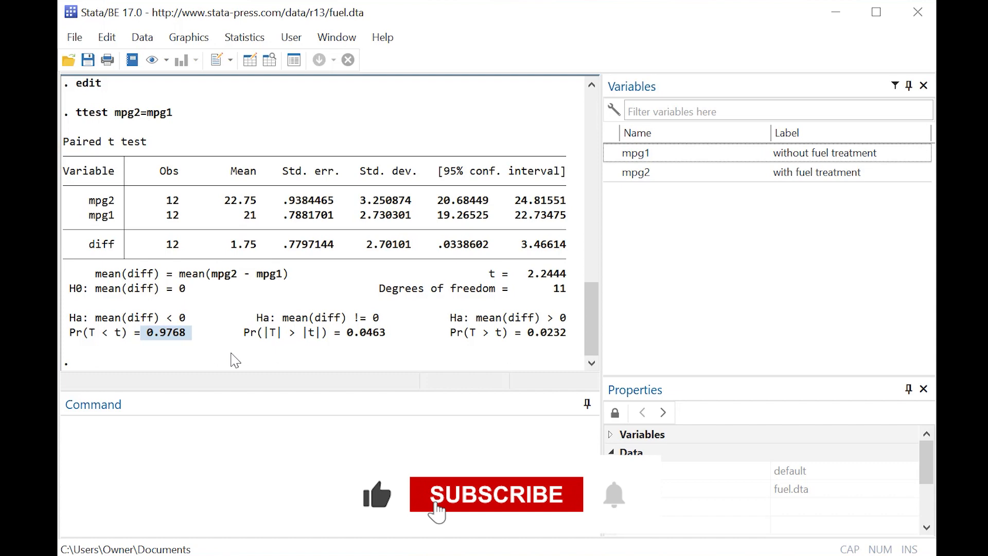
{"action": "left_click", "coordinate": [496, 493]}
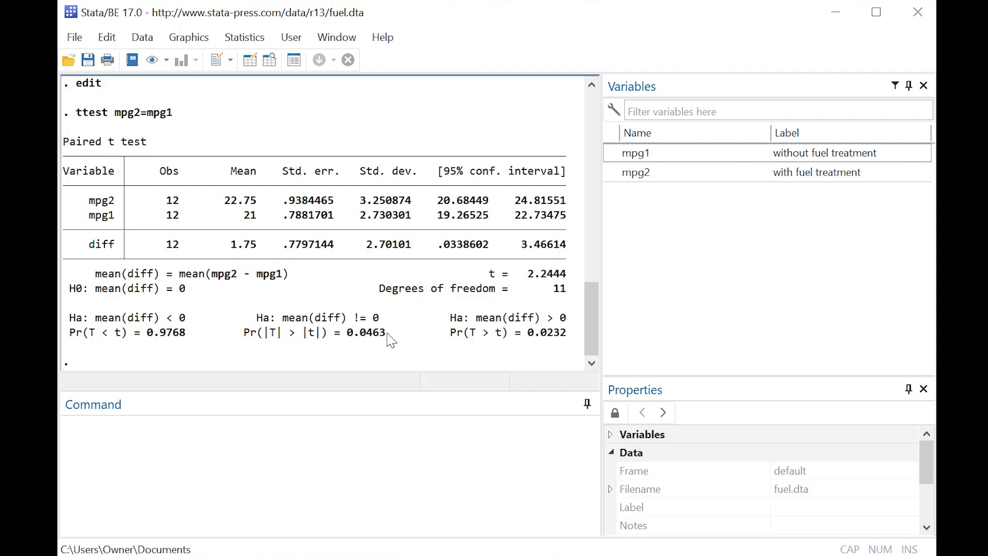
{"action": "double_click", "coordinate": [367, 333]}
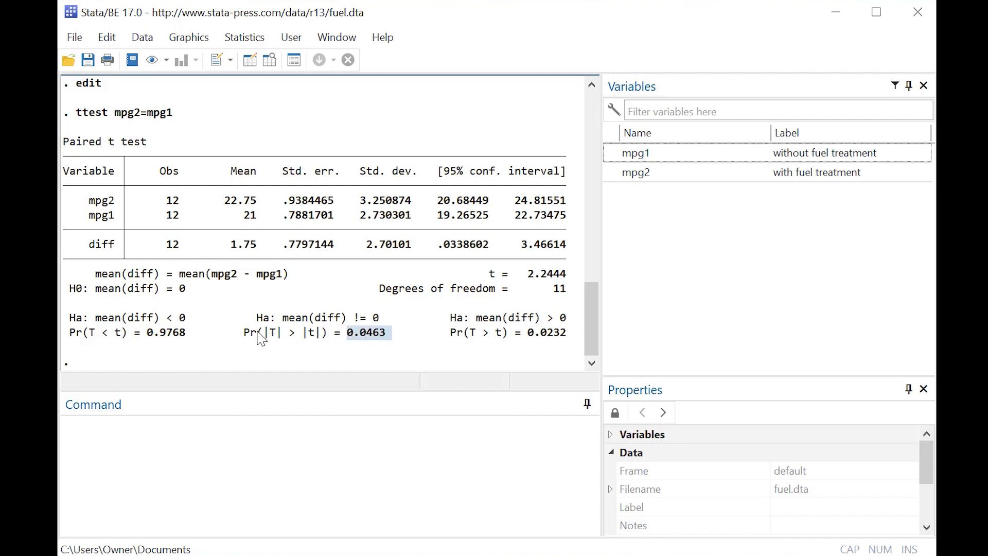
{"action": "mouse_move", "coordinate": [361, 341]}
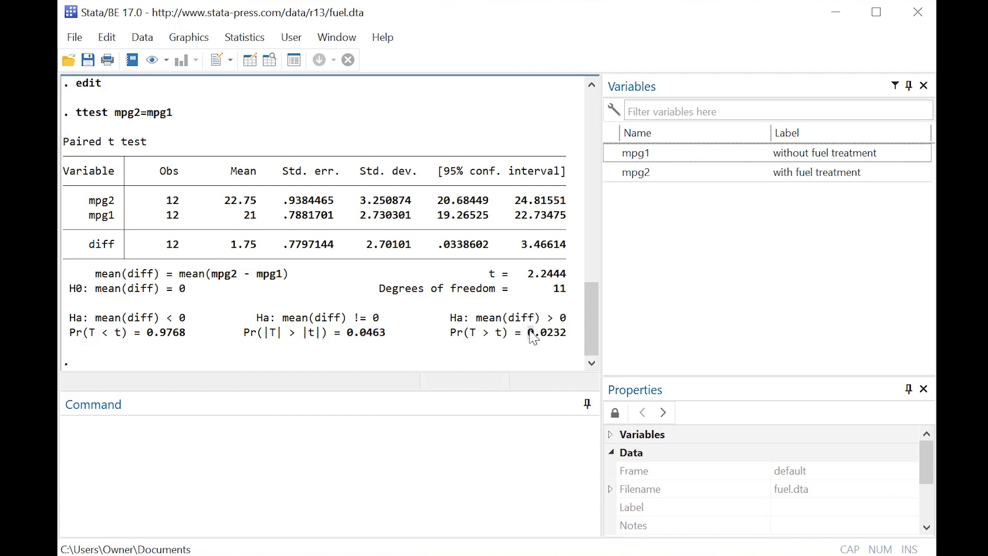
{"action": "double_click", "coordinate": [546, 333]}
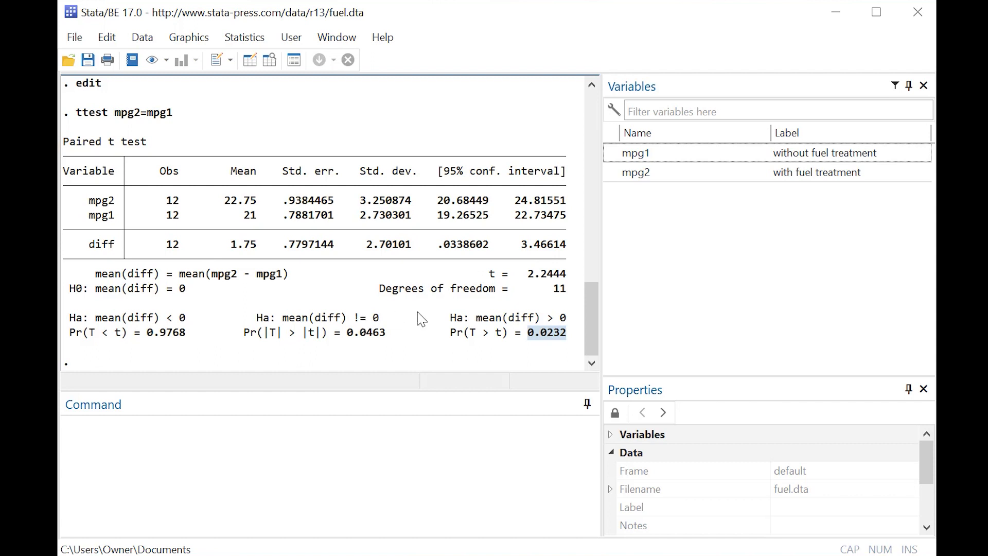
{"action": "mouse_move", "coordinate": [439, 318]}
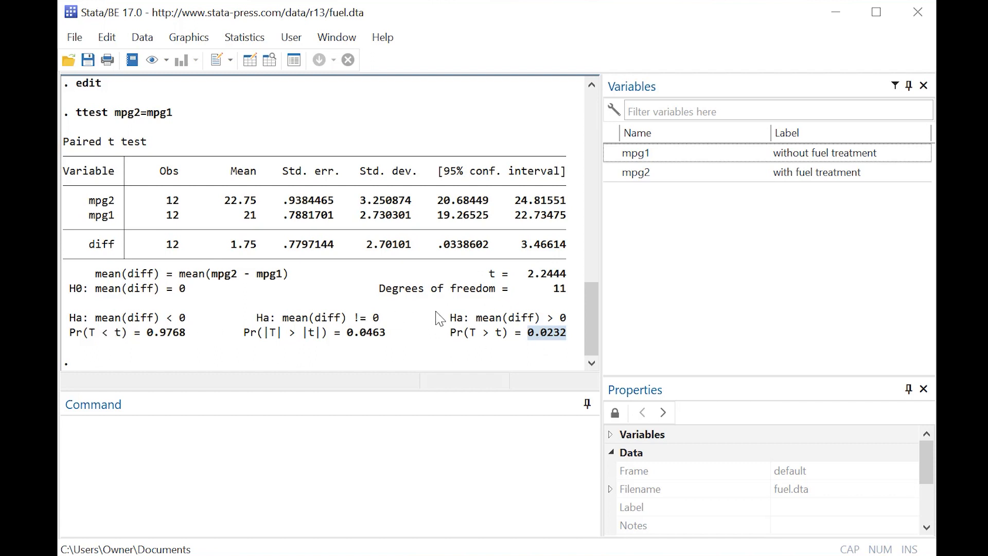
{"action": "mouse_move", "coordinate": [493, 333]}
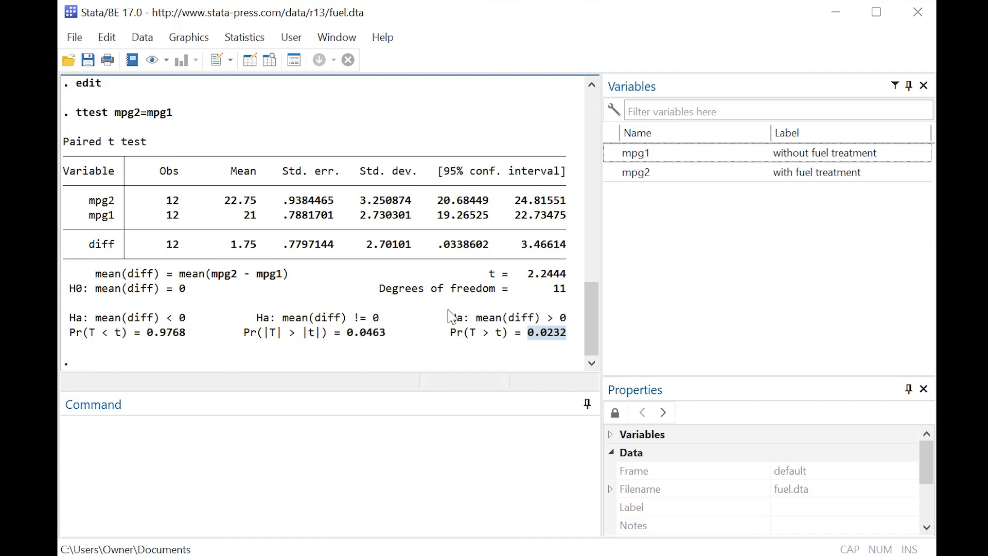
{"action": "mouse_move", "coordinate": [908, 120]}
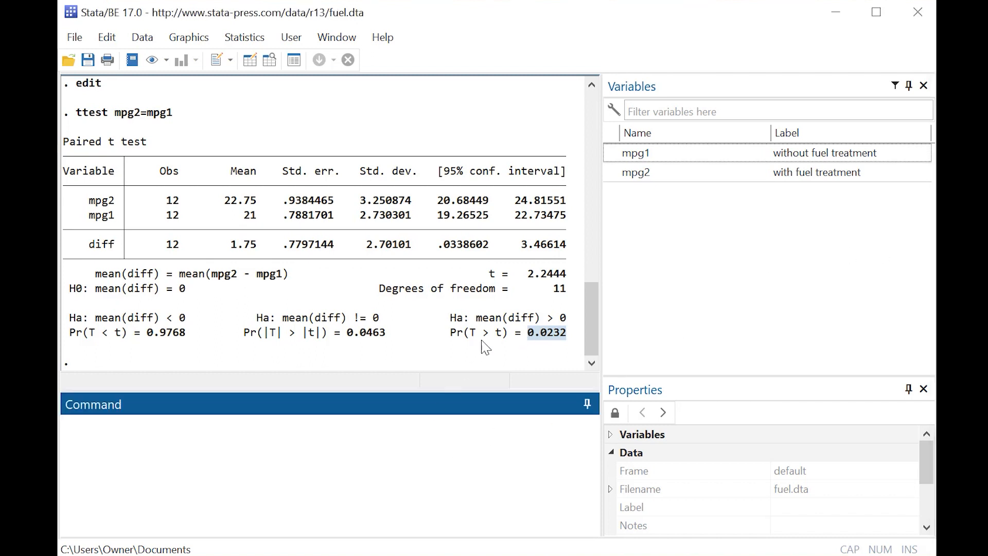
- Run 'ciplot mpg2 mpg1' to plot 95% confidence intervals for mileage with and without treatment
{"action": "type", "text": "ciplot mpg2 mpg1"}
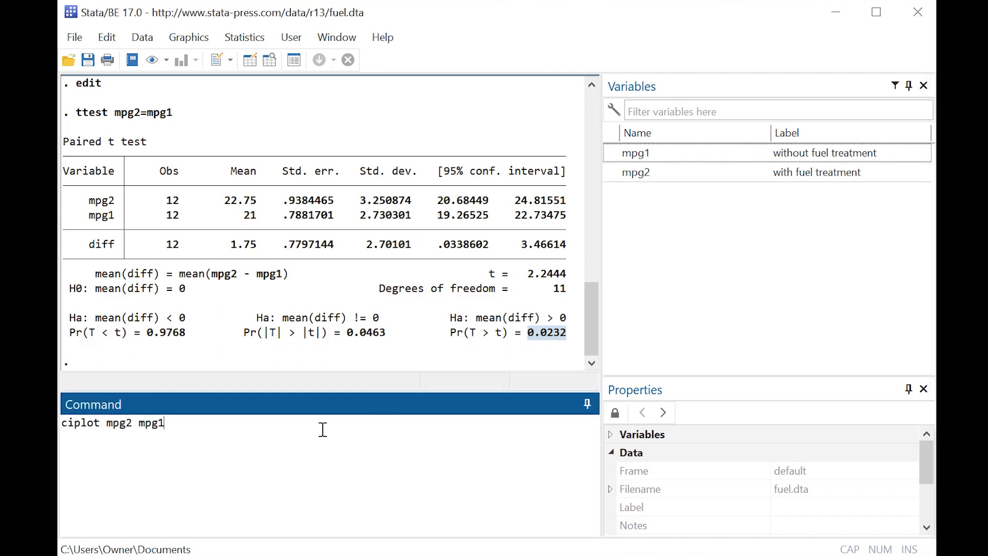
{"action": "double_click", "coordinate": [79, 423]}
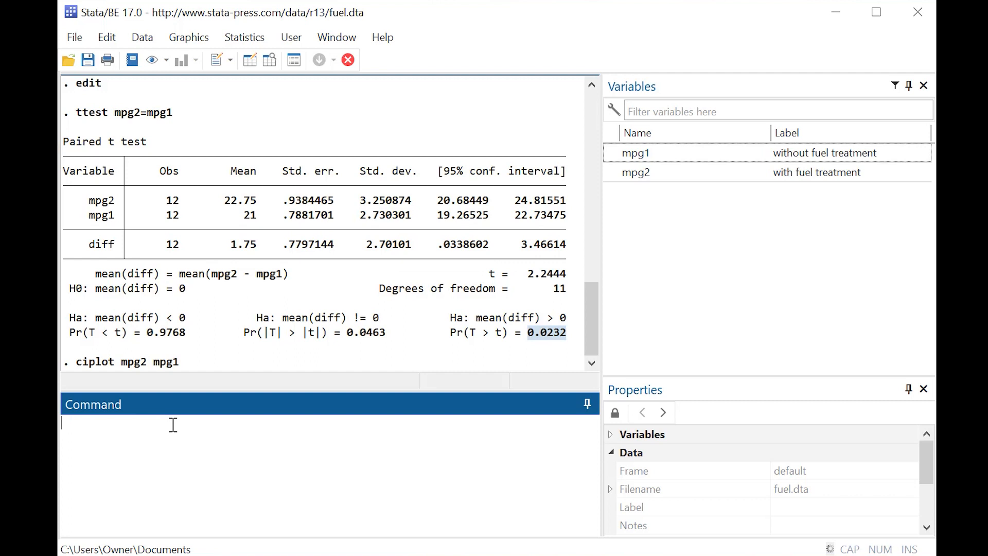
{"action": "mouse_move", "coordinate": [877, 333]}
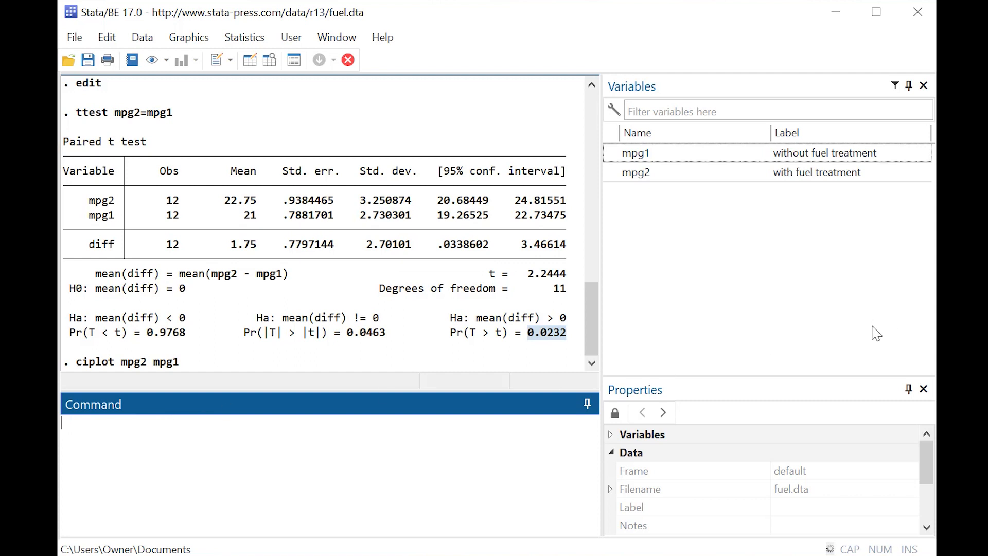
{"action": "mouse_move", "coordinate": [792, 352]}
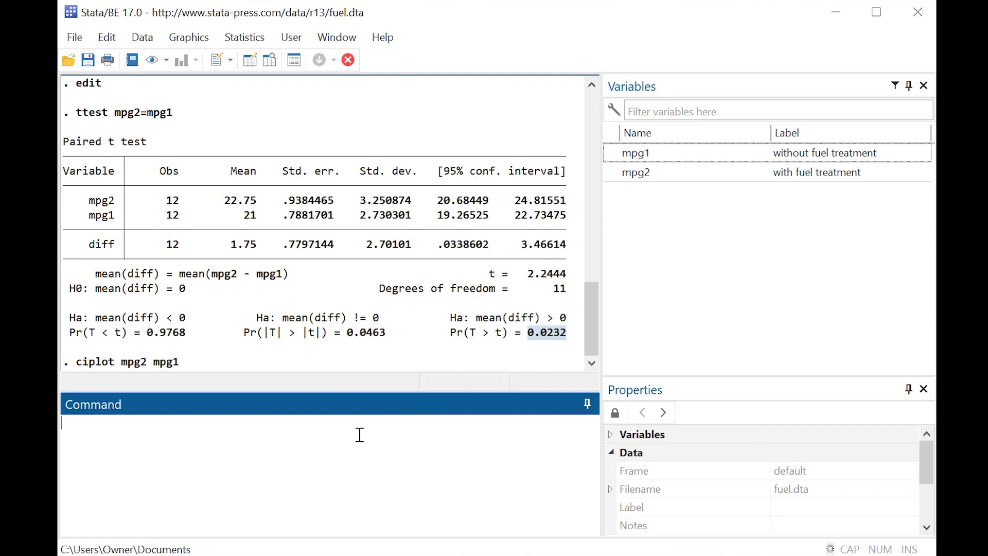
{"action": "key", "text": "enter"}
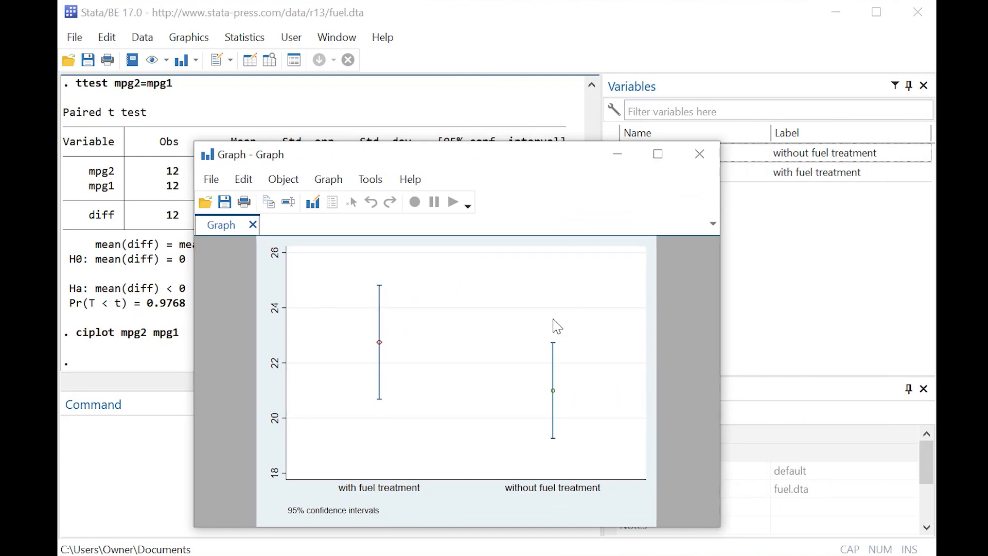
{"action": "mouse_move", "coordinate": [421, 353]}
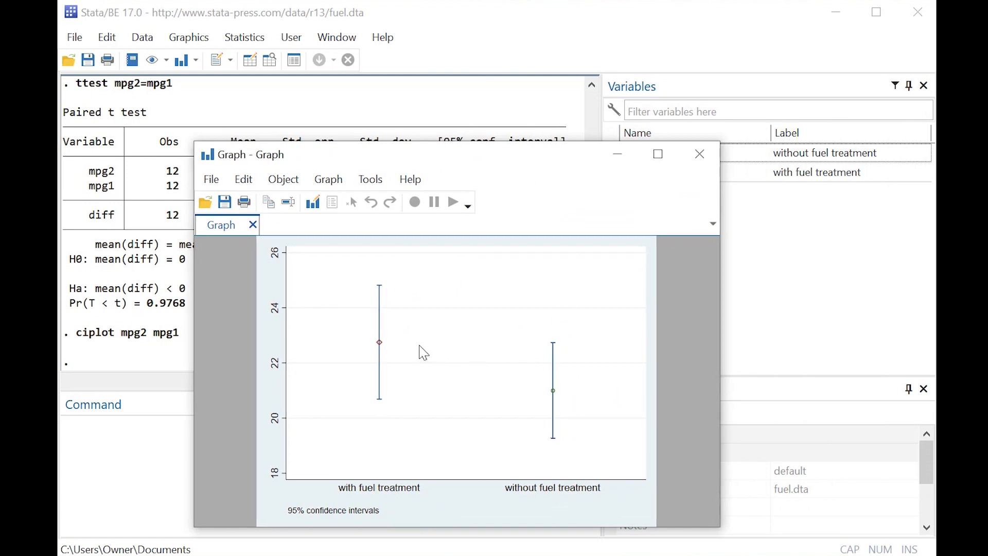
{"action": "mouse_move", "coordinate": [543, 364]}
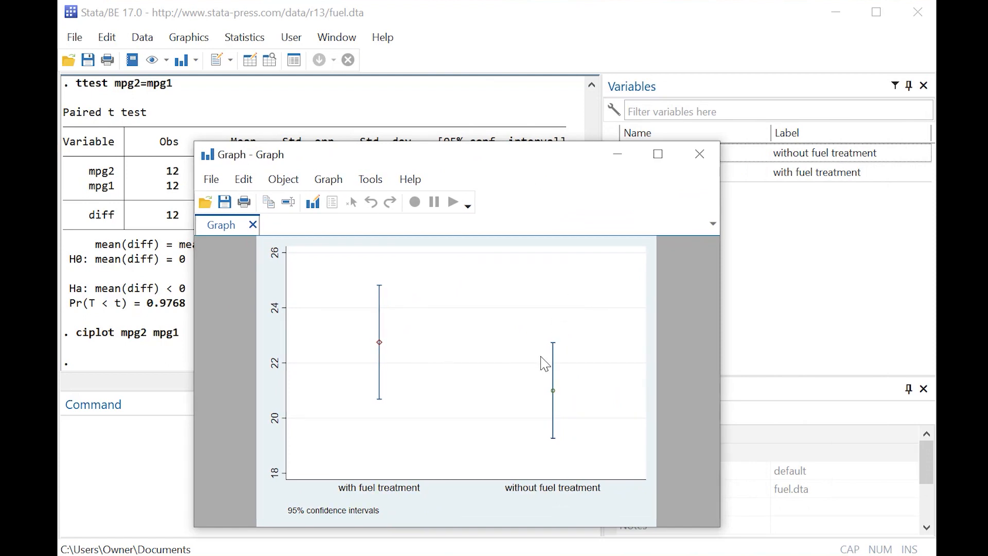
{"action": "mouse_move", "coordinate": [555, 394]}
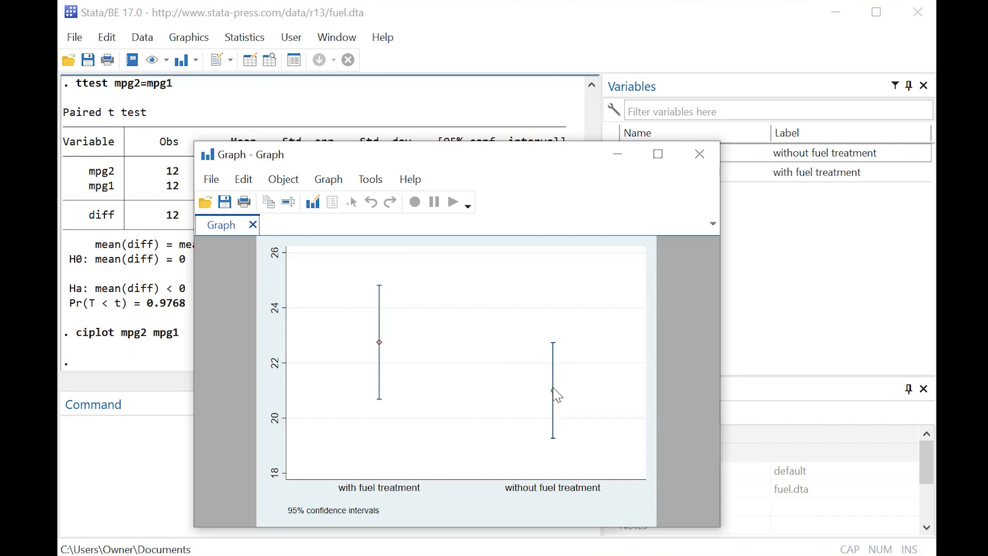
{"action": "mouse_move", "coordinate": [384, 350]}
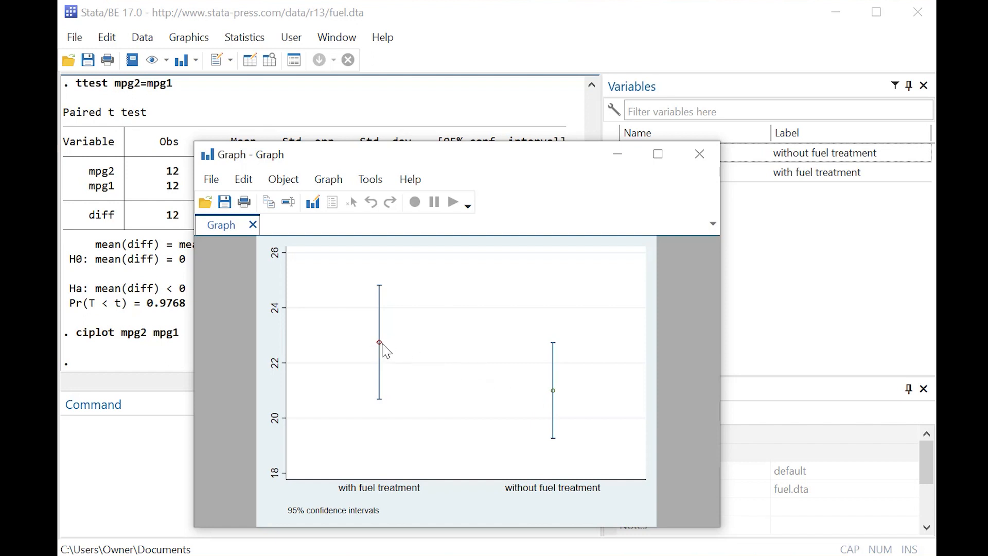
{"action": "mouse_move", "coordinate": [561, 416]}
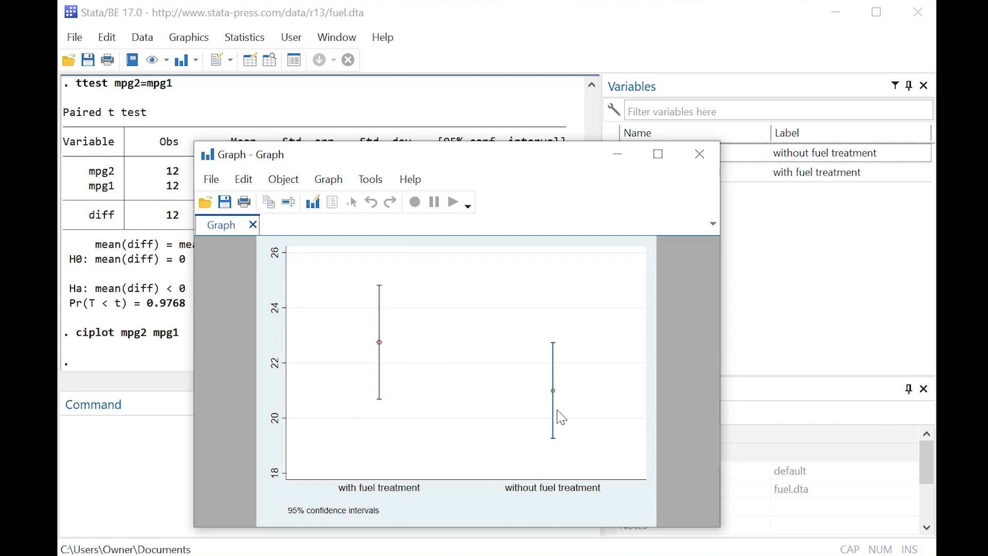
{"action": "mouse_move", "coordinate": [378, 340]}
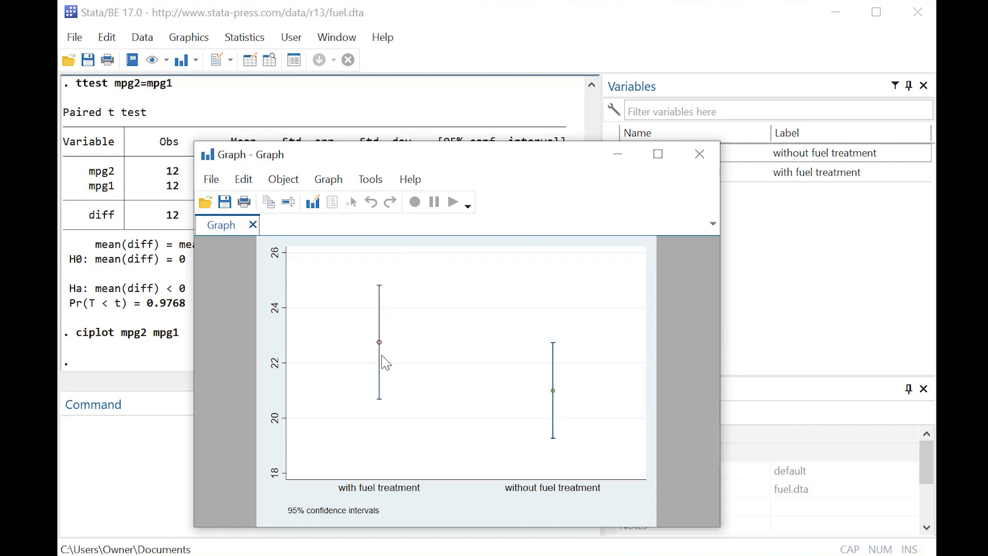
{"action": "mouse_move", "coordinate": [657, 153]}
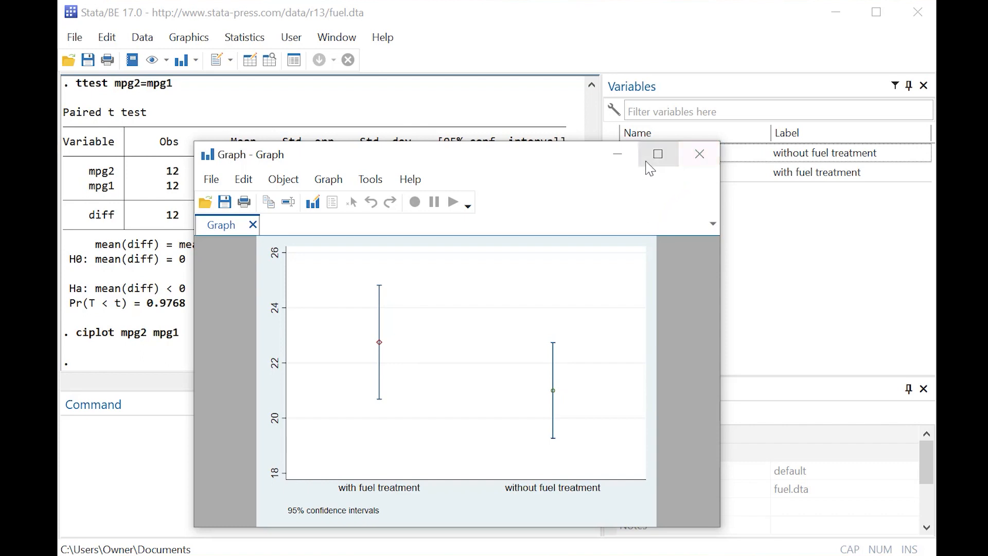
- Close the CI graph and run 'graph box mpg2 mpg1' for a mileage box plot
{"action": "left_click", "coordinate": [700, 154]}
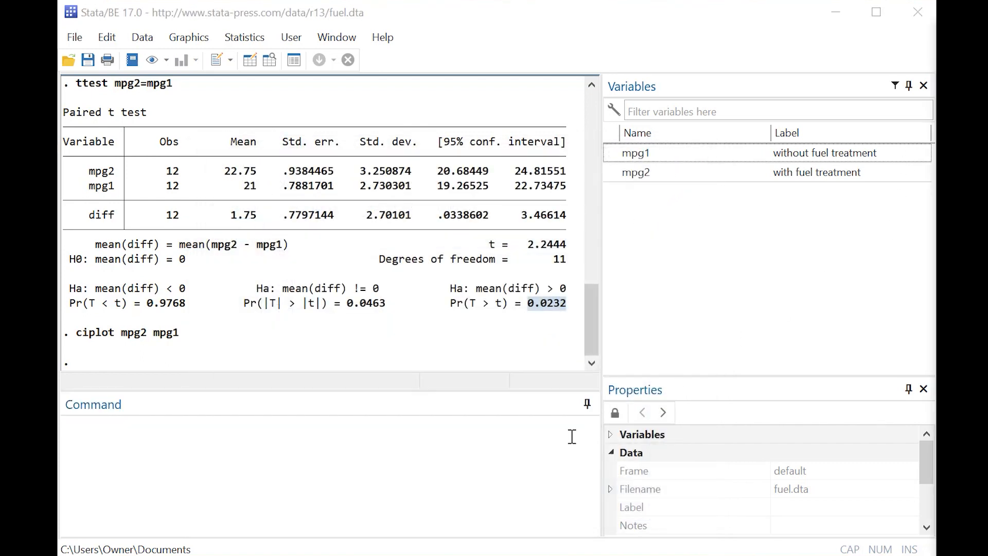
{"action": "type", "text": "graph box mpg2 mpg1"}
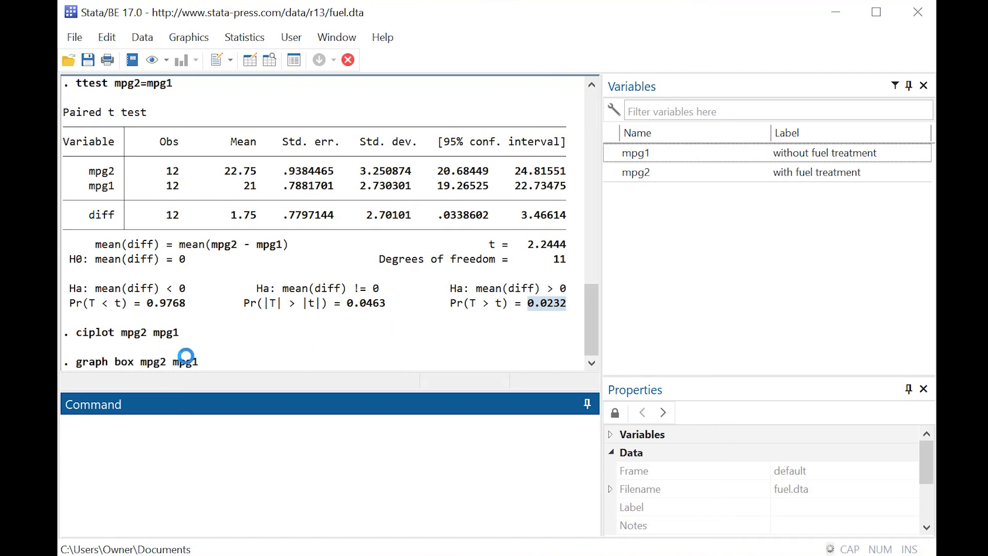
{"action": "key", "text": "Return"}
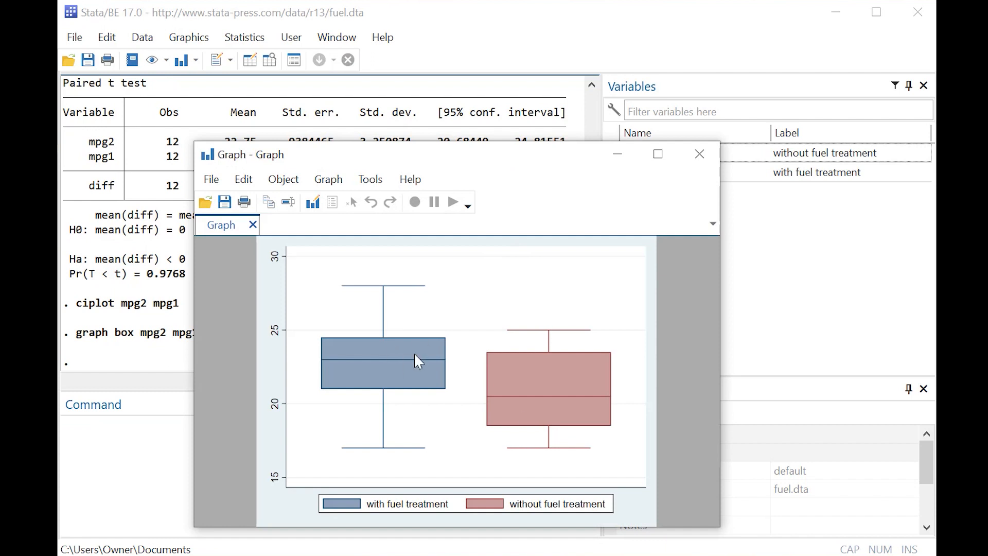
{"action": "mouse_move", "coordinate": [460, 329]}
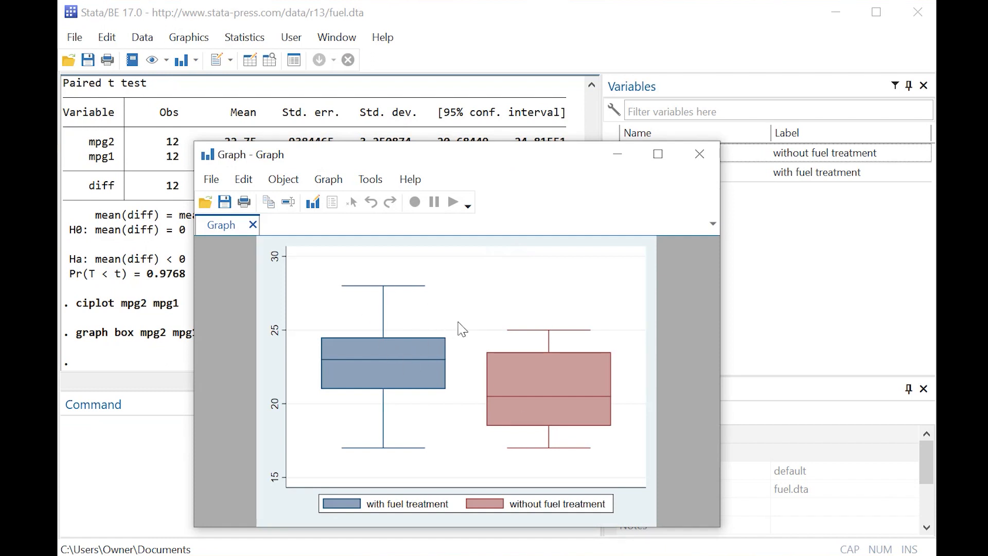
{"action": "mouse_move", "coordinate": [448, 302]}
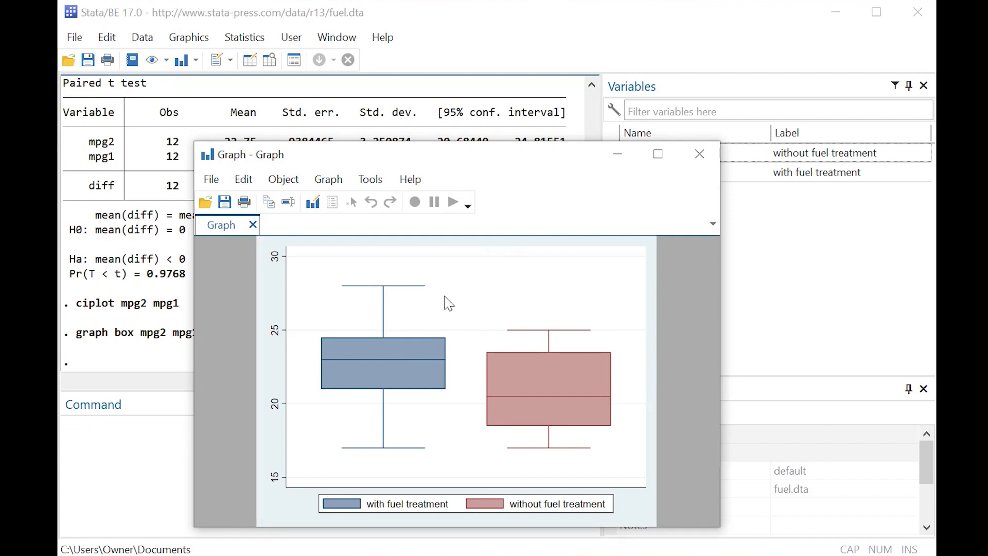
{"action": "mouse_move", "coordinate": [447, 321]}
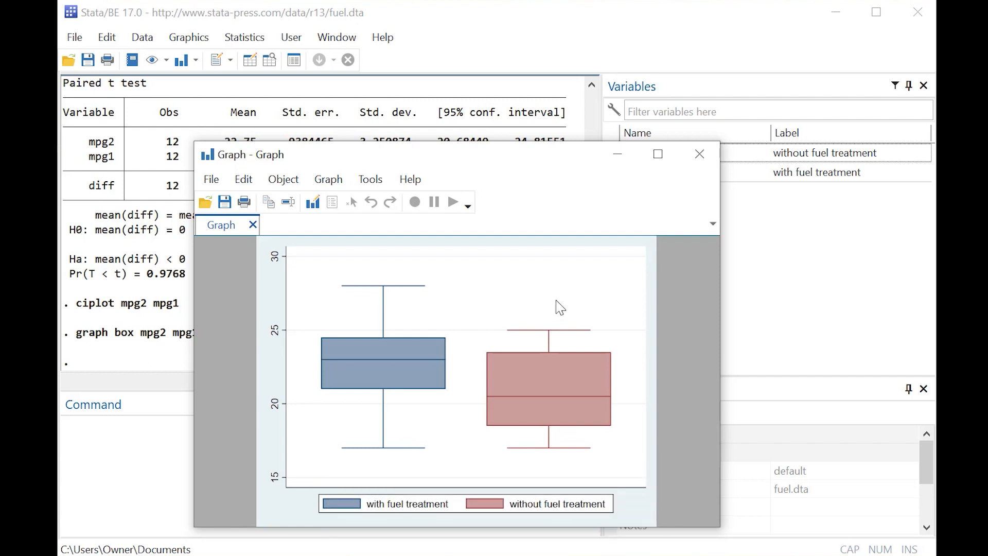
{"action": "mouse_move", "coordinate": [396, 258]}
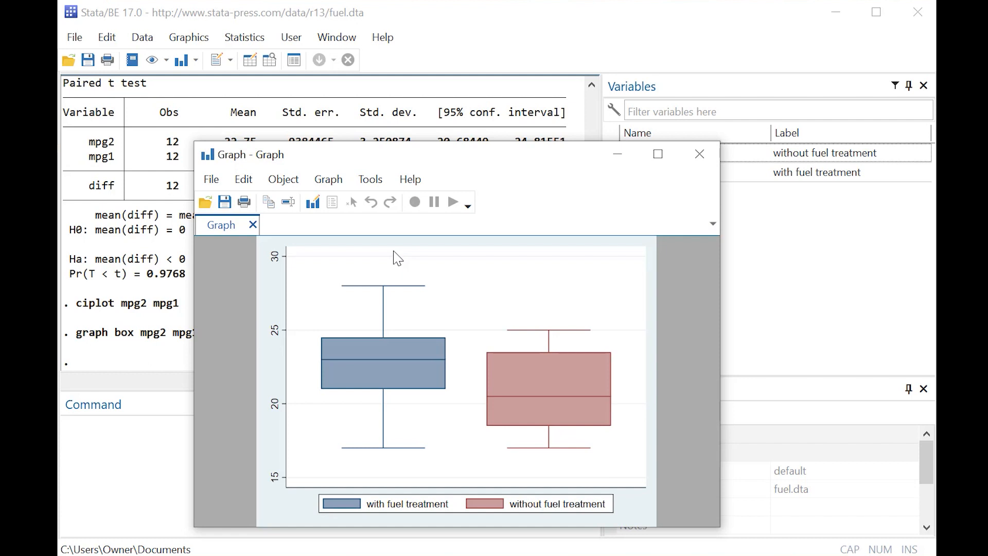
{"action": "mouse_move", "coordinate": [655, 276]}
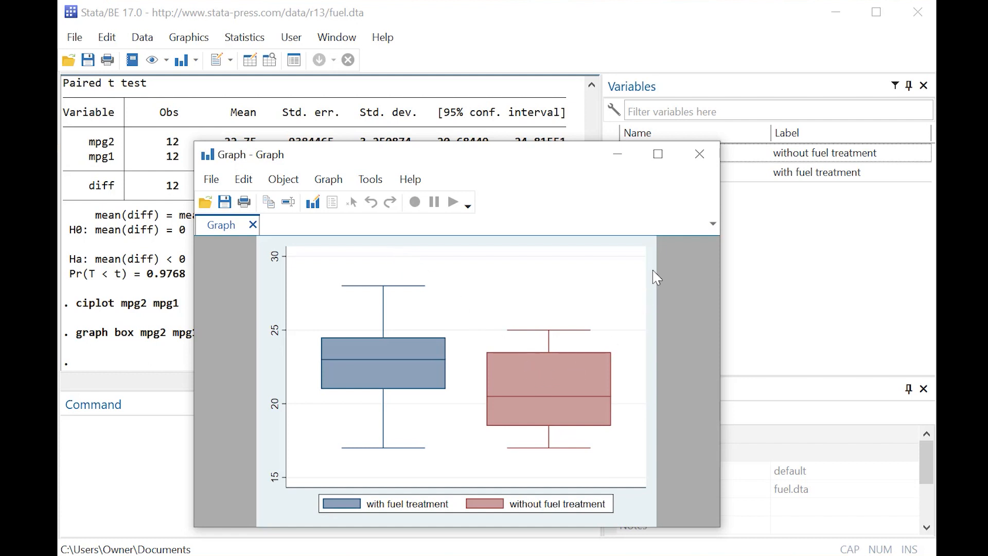
{"action": "mouse_move", "coordinate": [601, 155]}
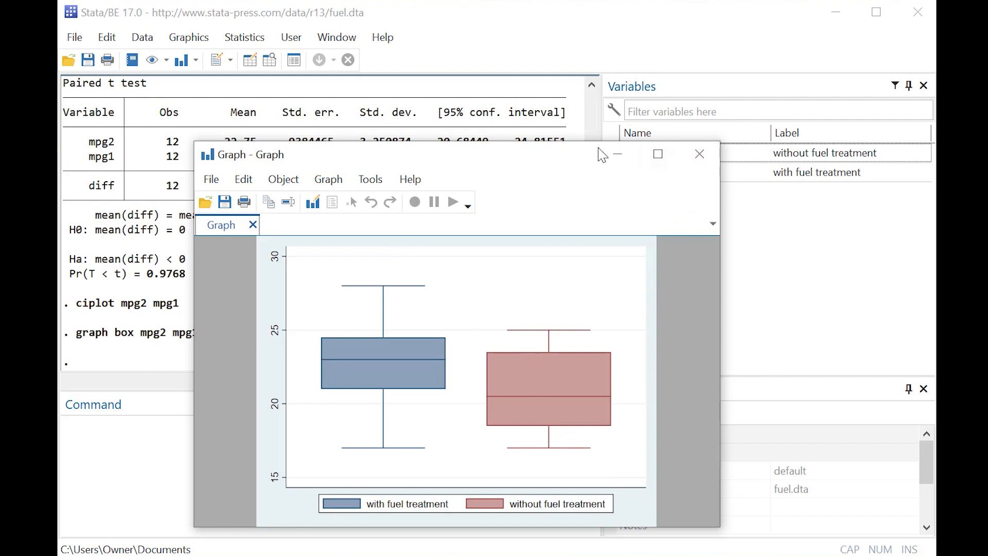